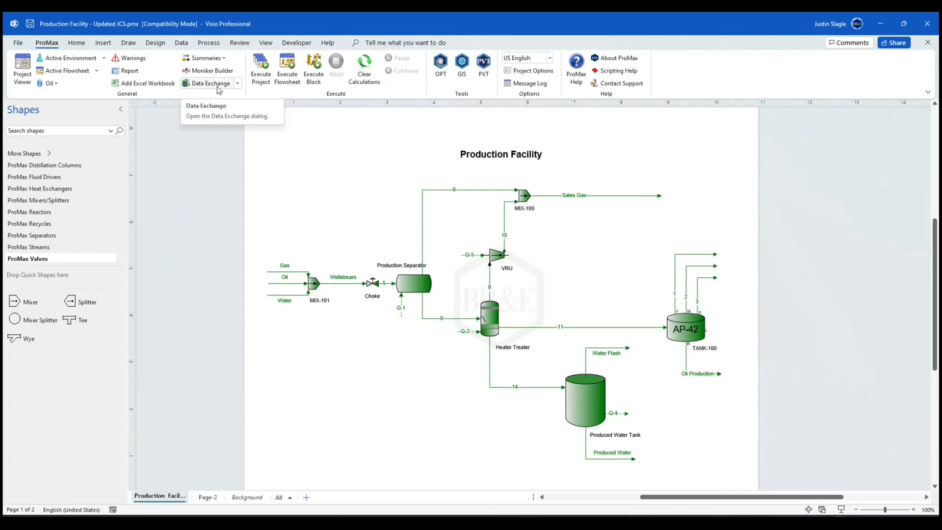
Step: Open Data Exchange to view the PI and Excel sources and PI import connections
{"action": "left_click", "coordinate": [205, 83]}
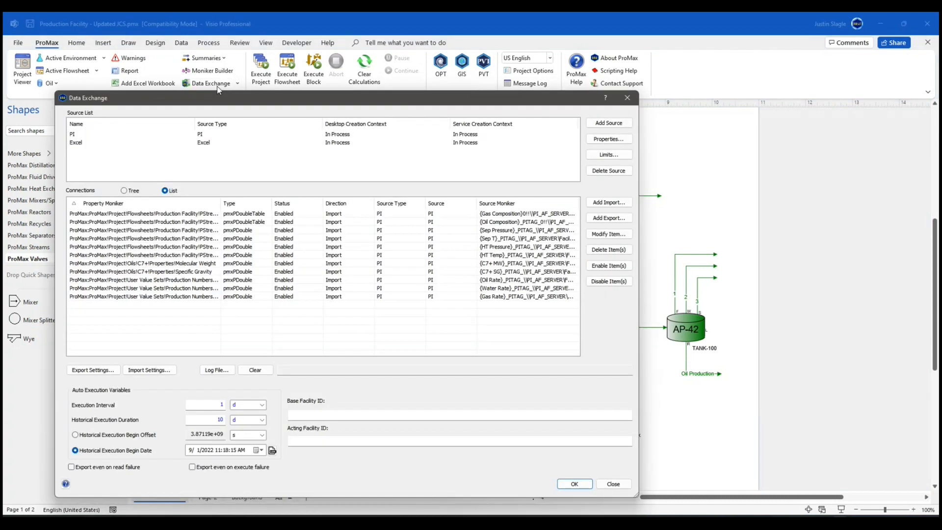
{"action": "mouse_move", "coordinate": [259, 102]}
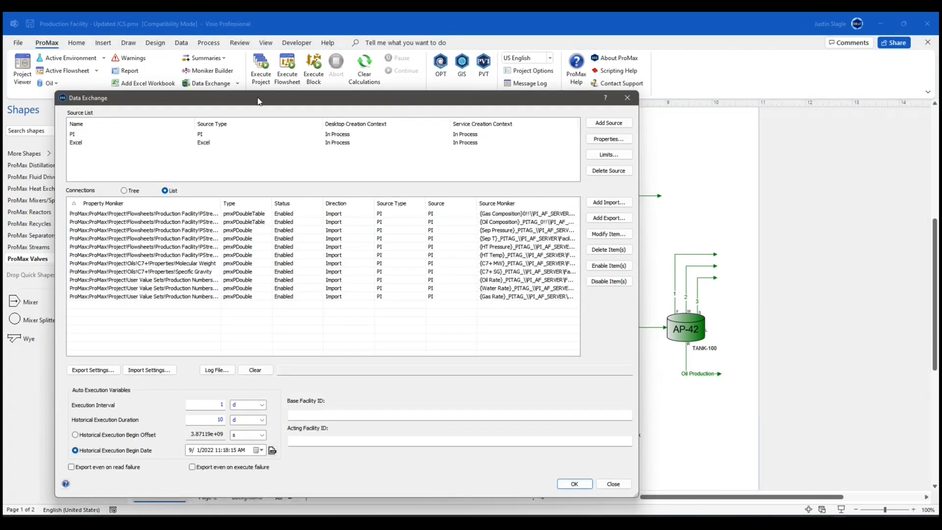
{"action": "mouse_move", "coordinate": [126, 310]}
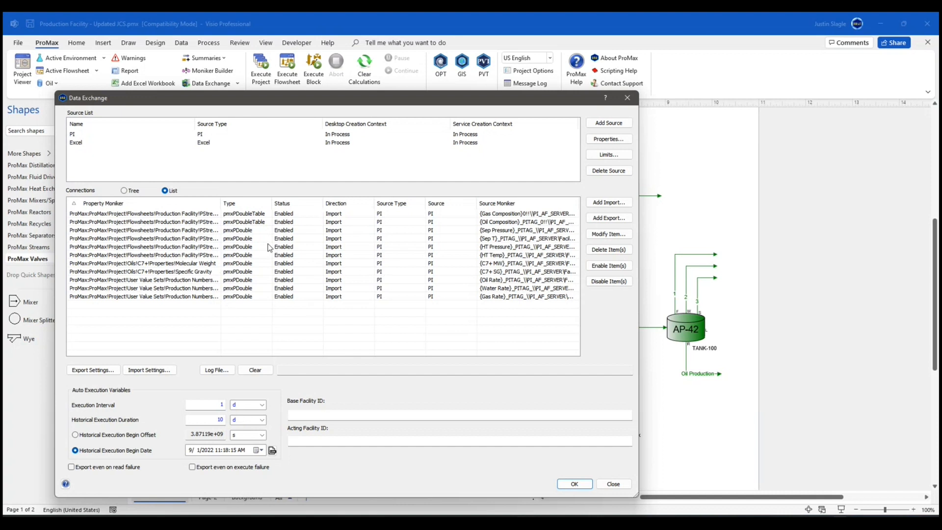
{"action": "mouse_move", "coordinate": [324, 341]}
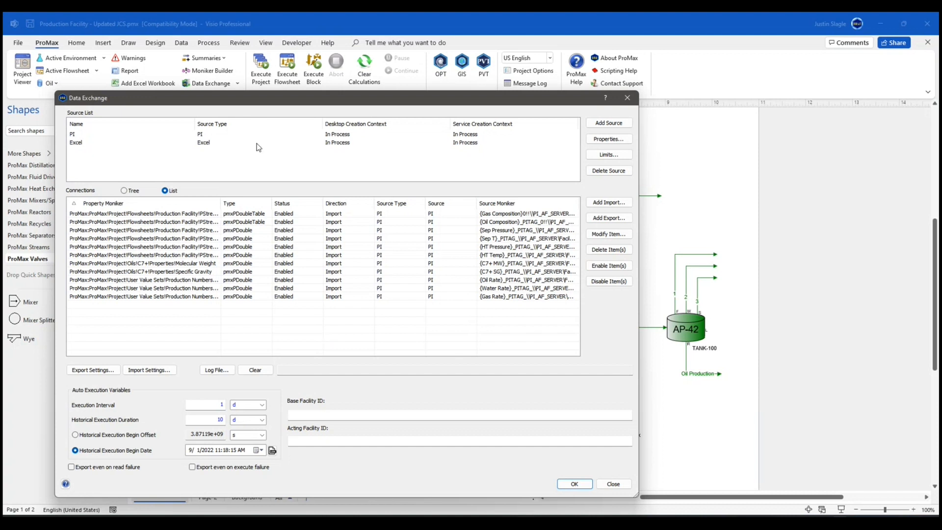
{"action": "mouse_move", "coordinate": [201, 151]}
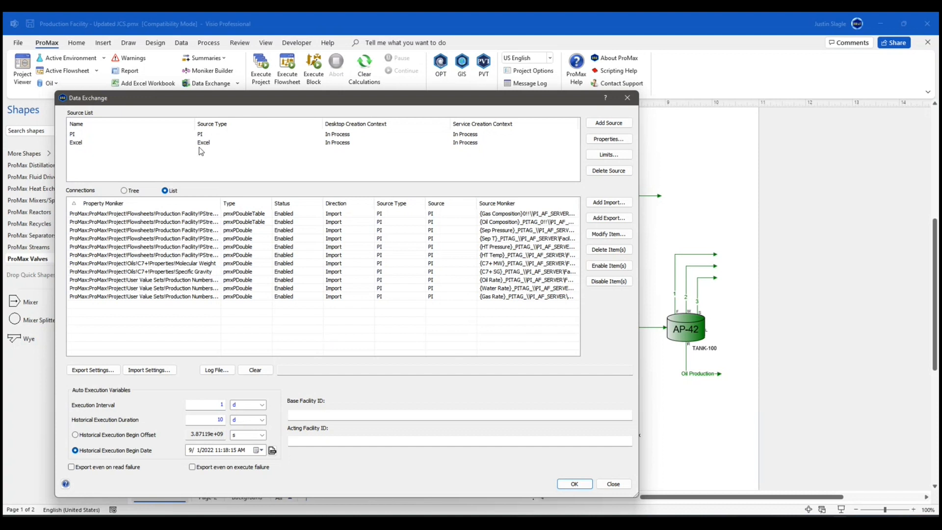
{"action": "mouse_move", "coordinate": [205, 148]}
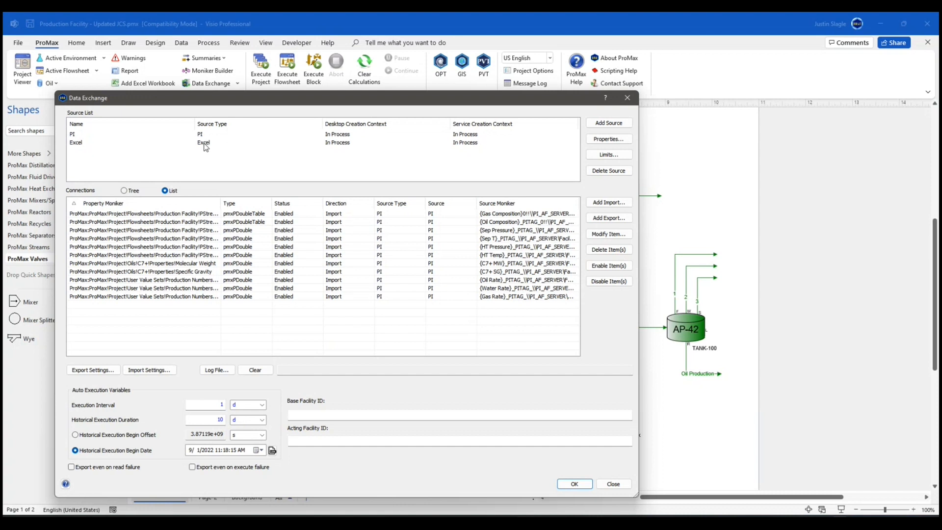
{"action": "left_click", "coordinate": [609, 123]}
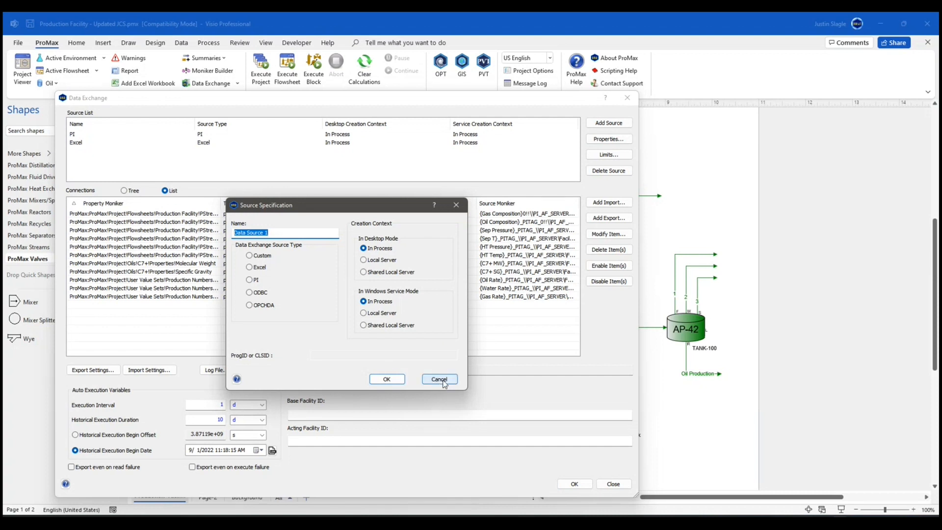
{"action": "left_click", "coordinate": [439, 378]}
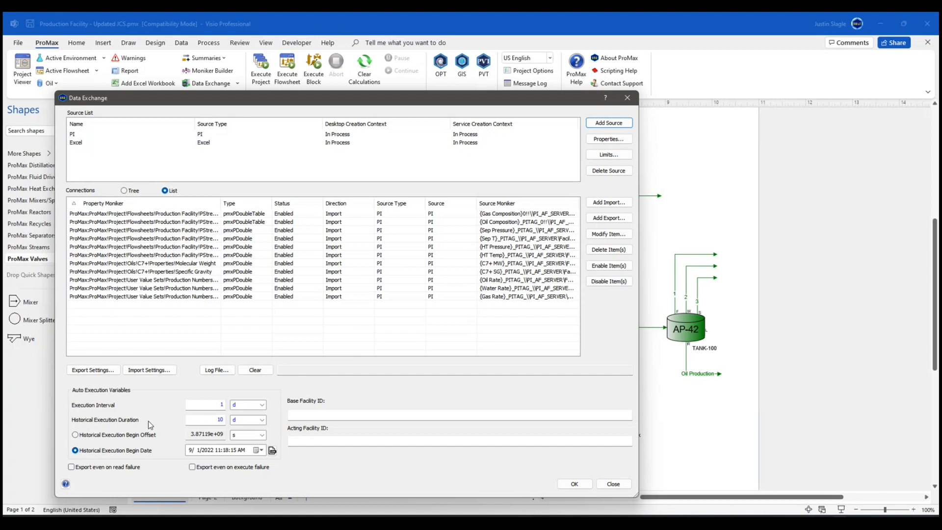
{"action": "mouse_move", "coordinate": [167, 426]}
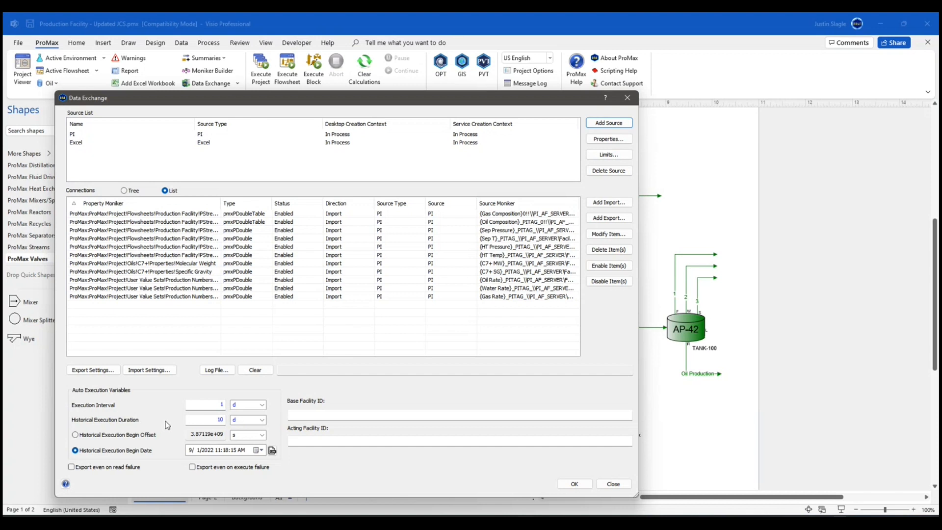
{"action": "mouse_move", "coordinate": [500, 439]}
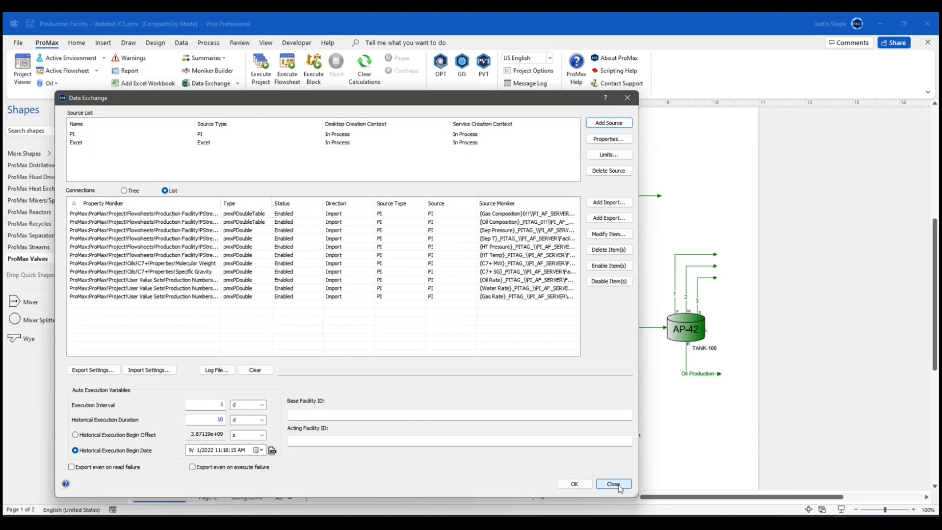
Step: Close Data Exchange to reach Oil Production's vapor pressure analysis (RVP 6.98 psi)
{"action": "left_click", "coordinate": [614, 484]}
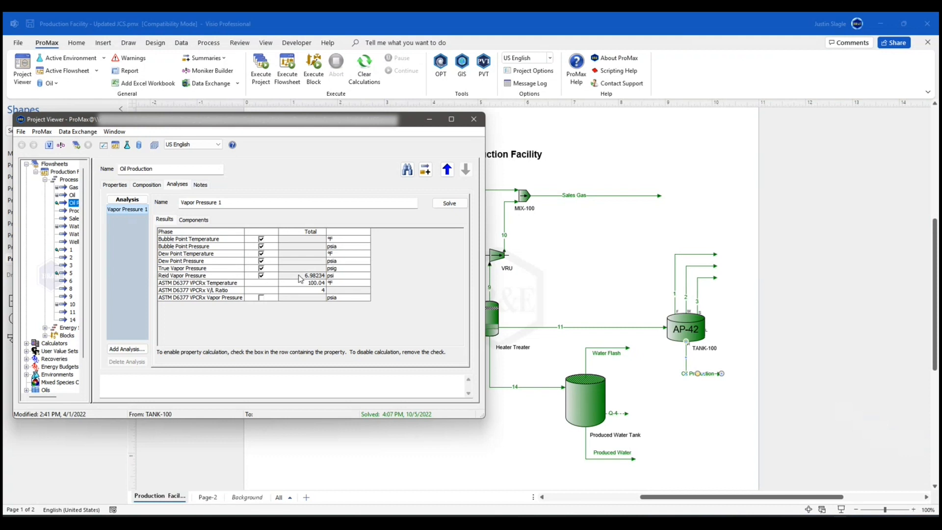
Step: Start an Excel export of the Reid Vapor Pressure value via Data Exchange
{"action": "right_click", "coordinate": [299, 278]}
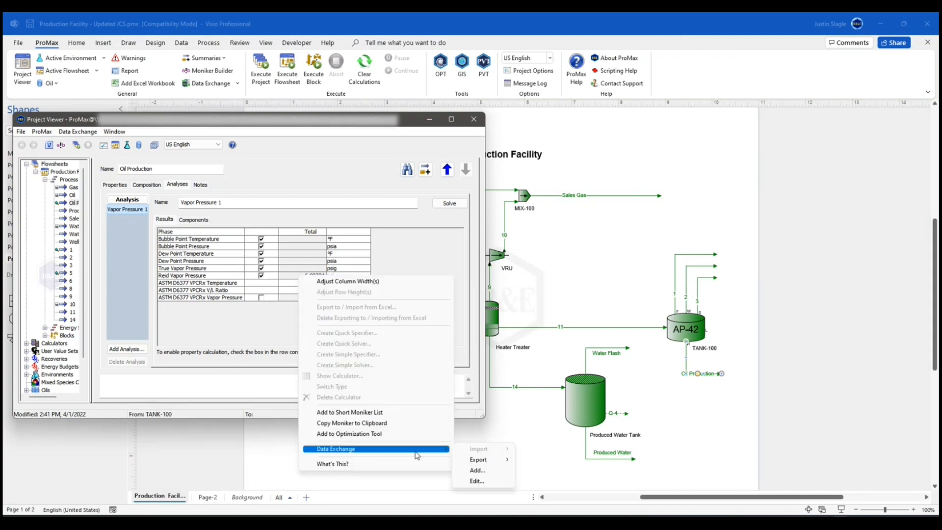
{"action": "mouse_move", "coordinate": [478, 460]}
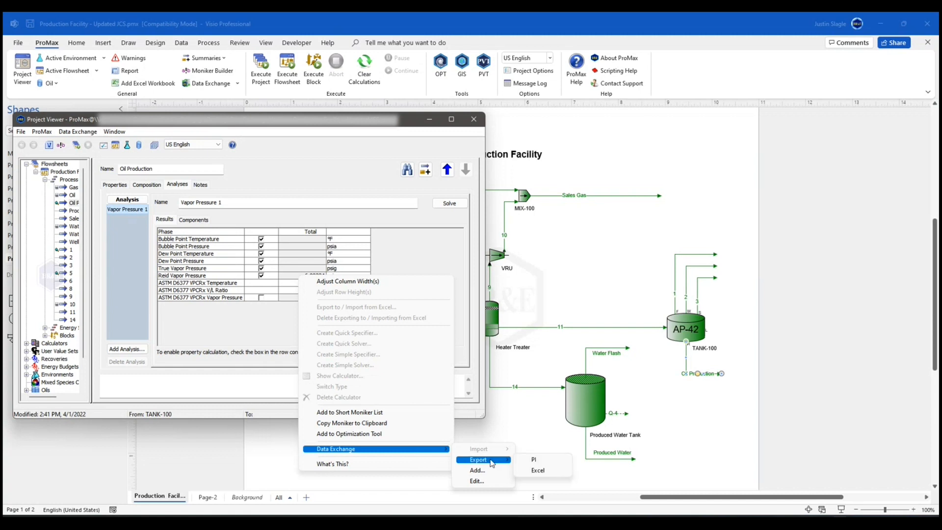
{"action": "left_click", "coordinate": [538, 471]}
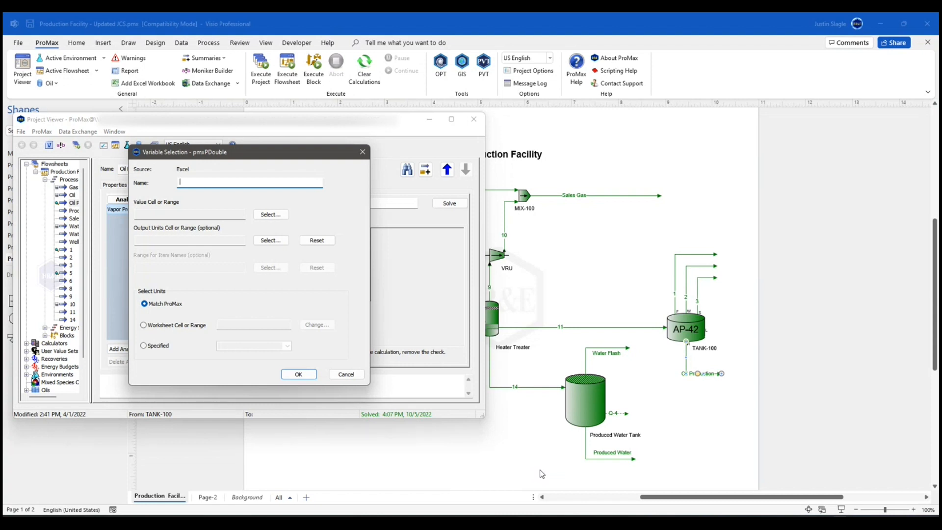
Step: Name the export RVP and target Sheet1 cell B2 in Excel
{"action": "type", "text": "RVP"}
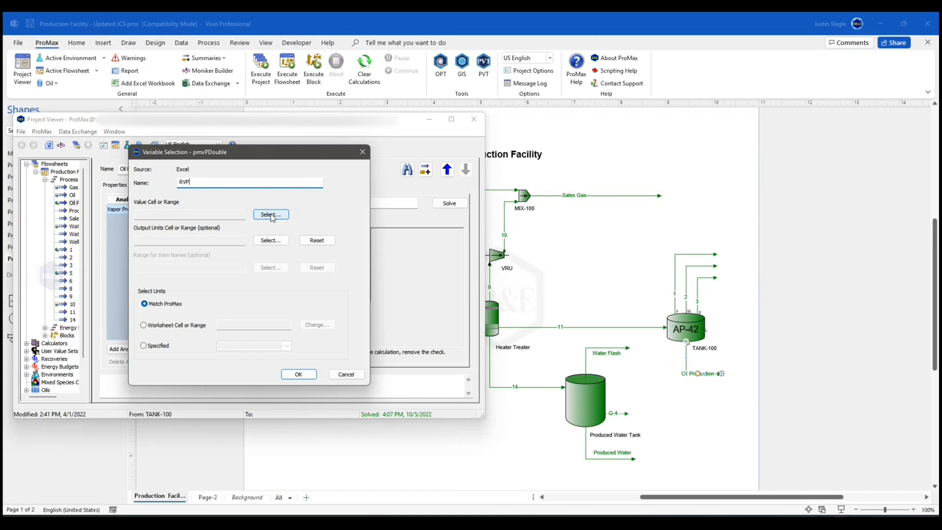
{"action": "left_click", "coordinate": [271, 214]}
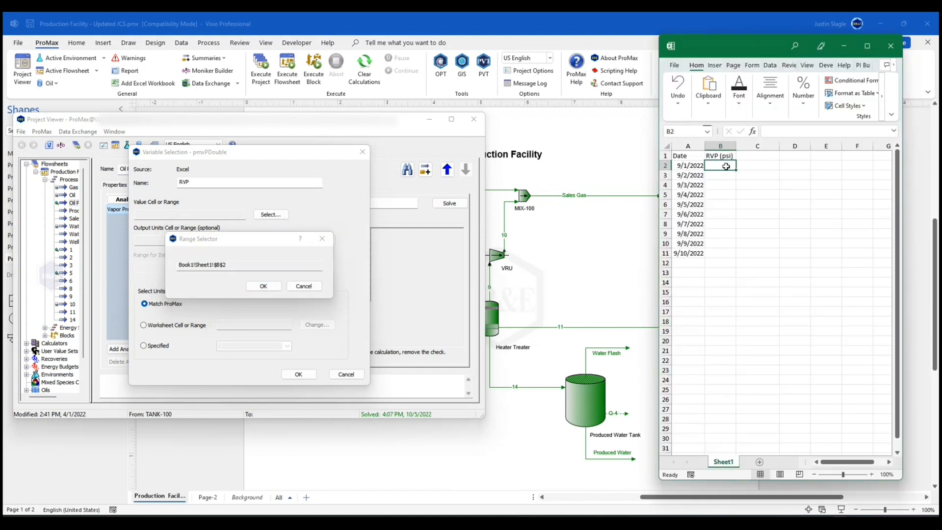
{"action": "mouse_move", "coordinate": [723, 167]}
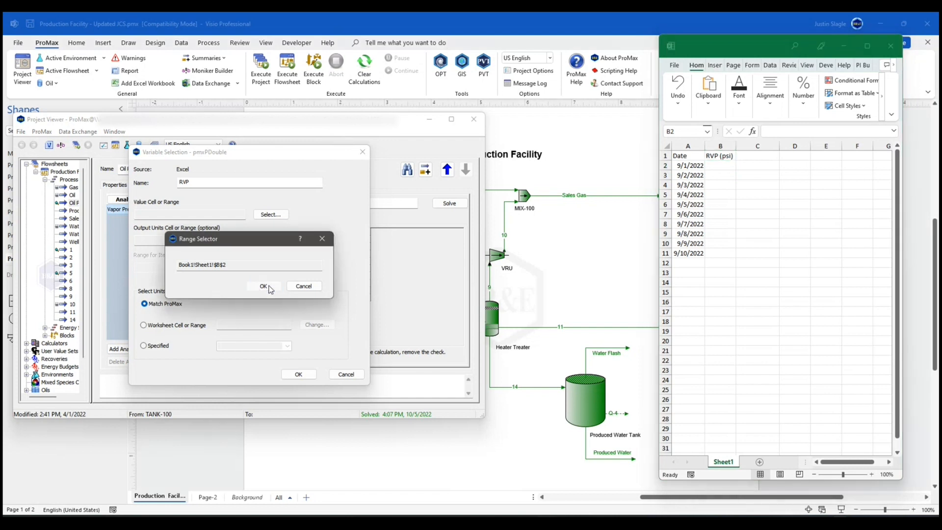
{"action": "left_click", "coordinate": [262, 286]}
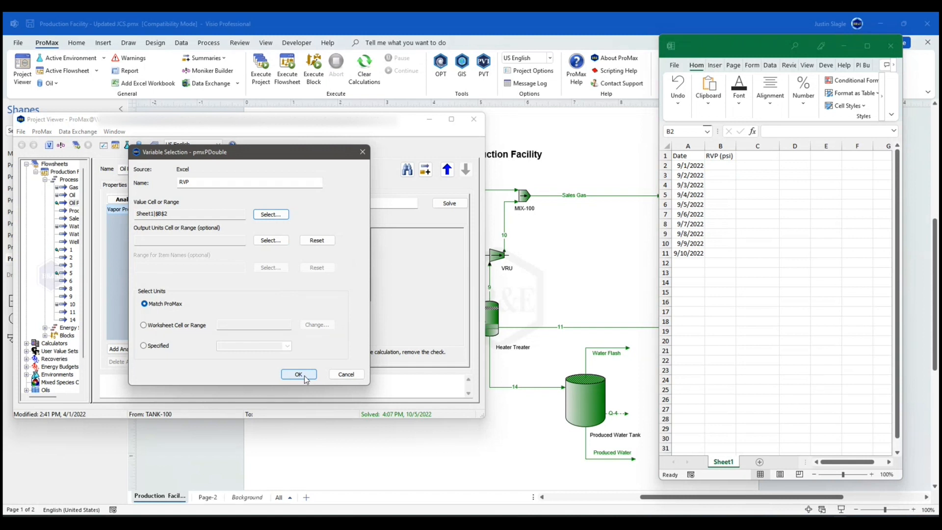
{"action": "left_click", "coordinate": [298, 374]}
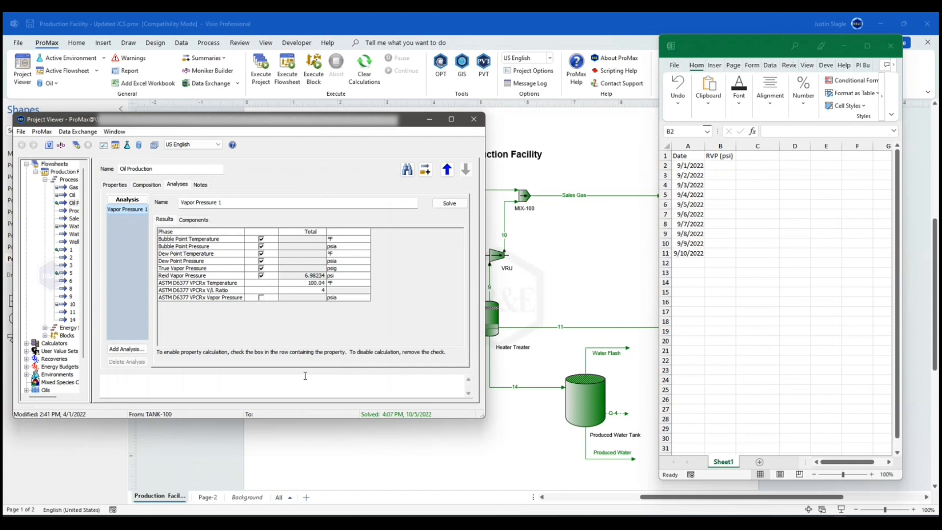
{"action": "mouse_move", "coordinate": [456, 166]}
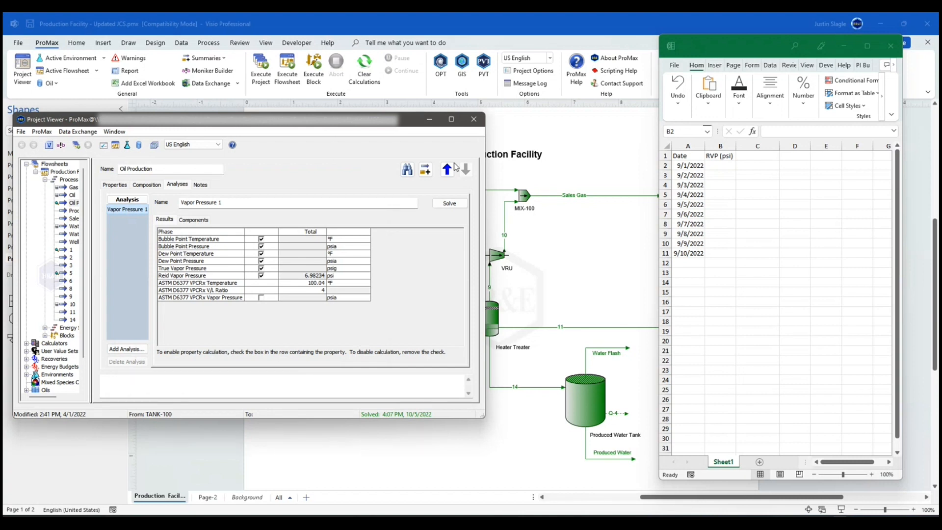
Step: Close Project Viewer and show the Data Exchange dropdown with Auto Execute
{"action": "left_click", "coordinate": [473, 119]}
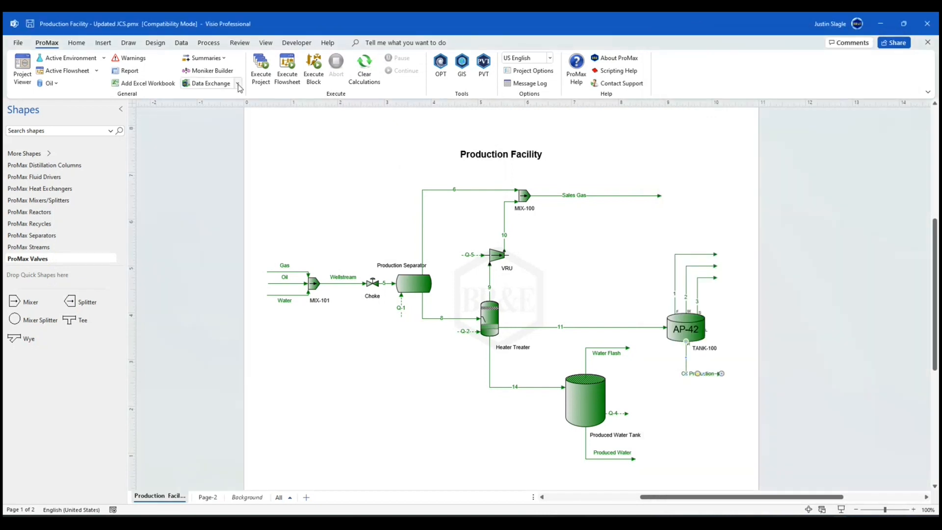
{"action": "left_click", "coordinate": [239, 83]}
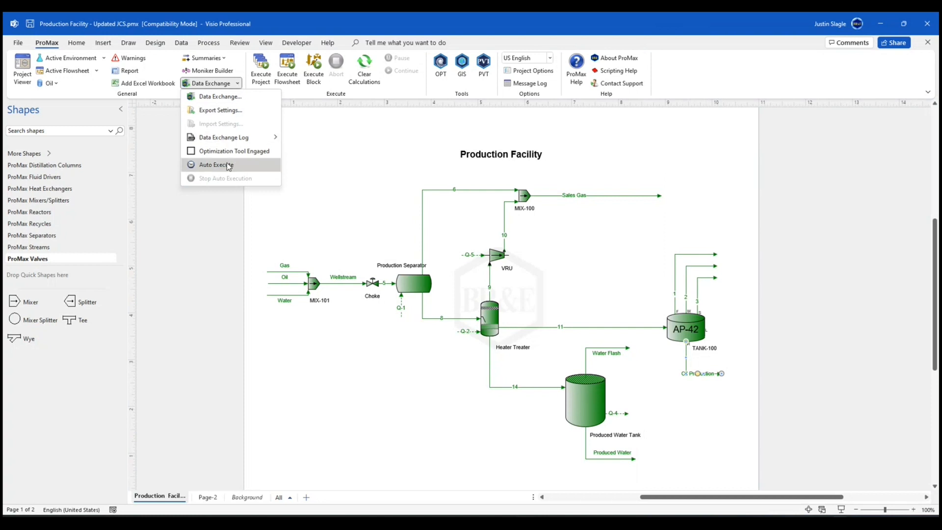
{"action": "mouse_move", "coordinate": [227, 165]}
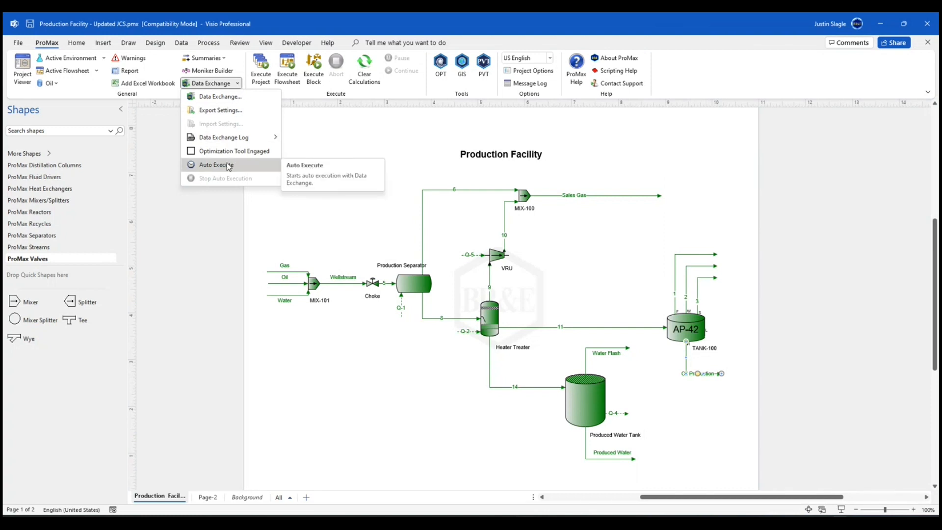
{"action": "left_click", "coordinate": [214, 165]}
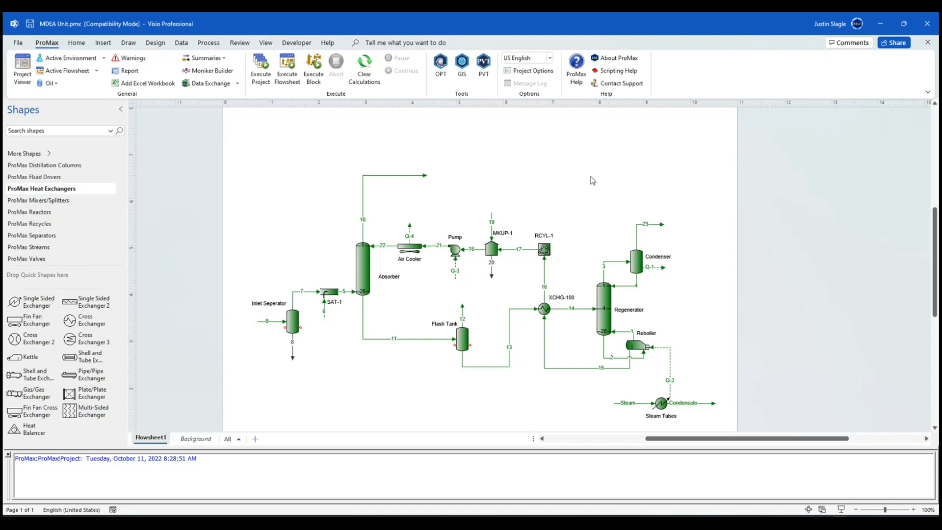
{"action": "mouse_move", "coordinate": [507, 182]}
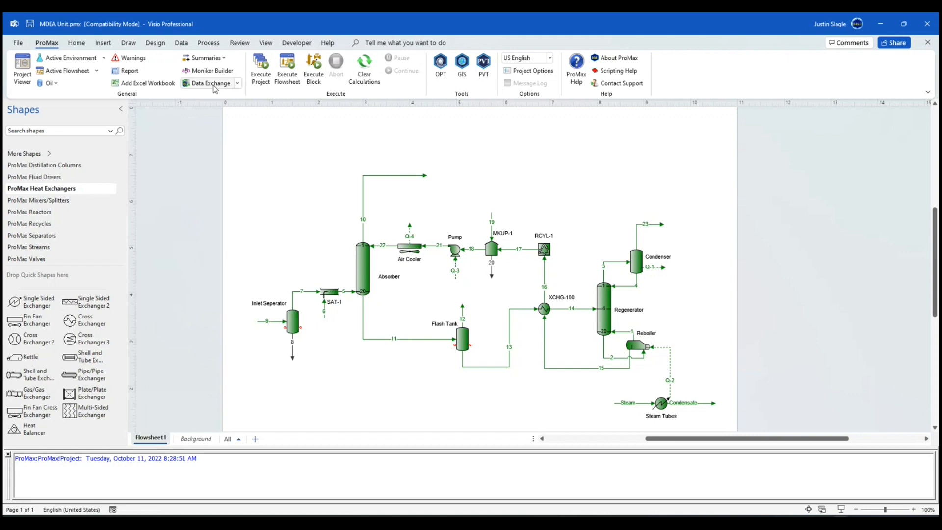
{"action": "left_click", "coordinate": [207, 83]}
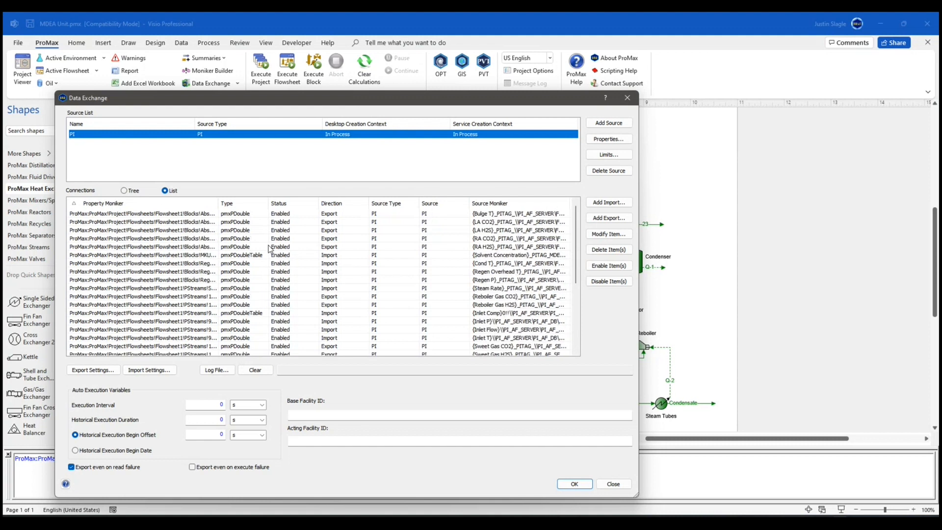
{"action": "mouse_move", "coordinate": [292, 258]}
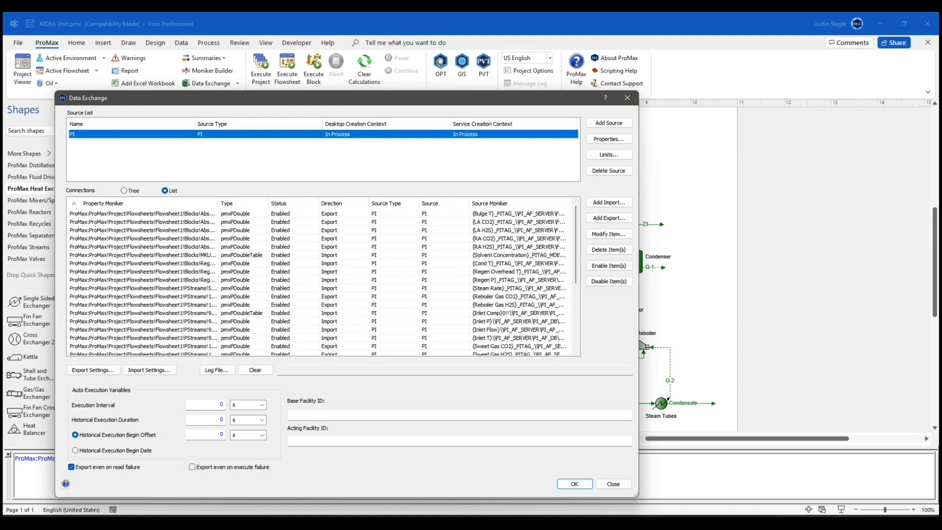
{"action": "left_click", "coordinate": [614, 484]}
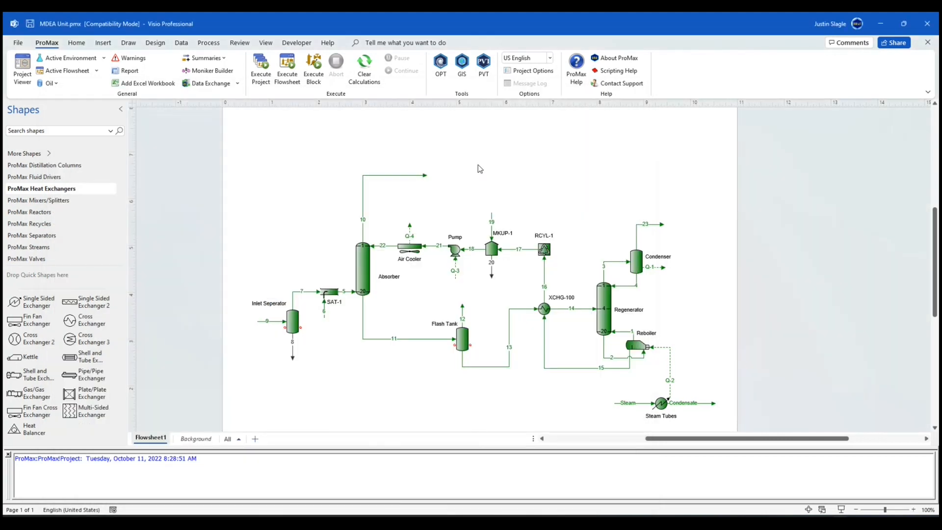
{"action": "mouse_move", "coordinate": [339, 211]}
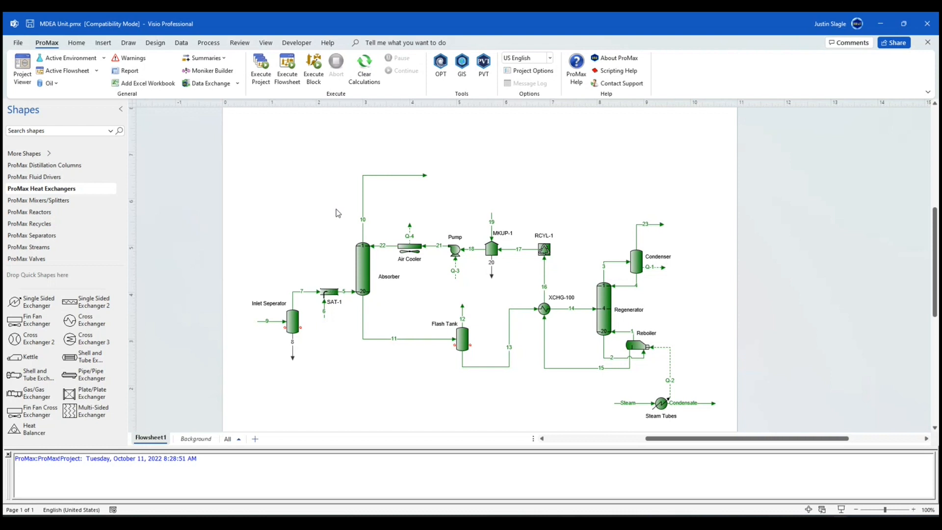
{"action": "mouse_move", "coordinate": [261, 63]}
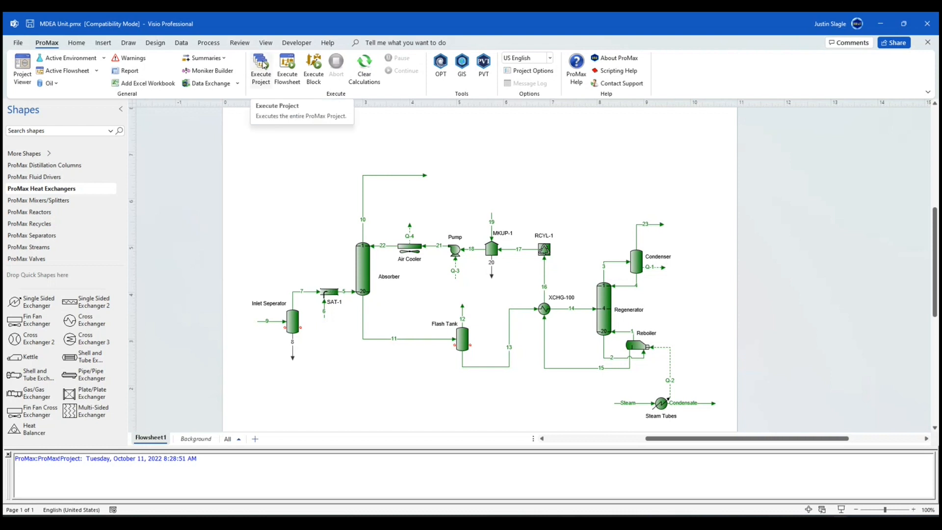
Step: Execute the MDEA Unit project until solve completes in 29.84 seconds
{"action": "left_click", "coordinate": [261, 64]}
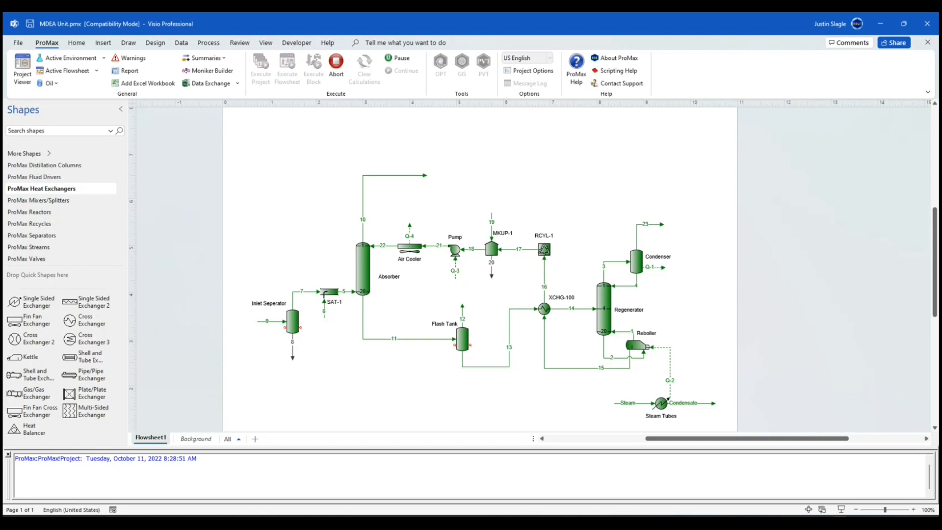
{"action": "left_click", "coordinate": [261, 64]}
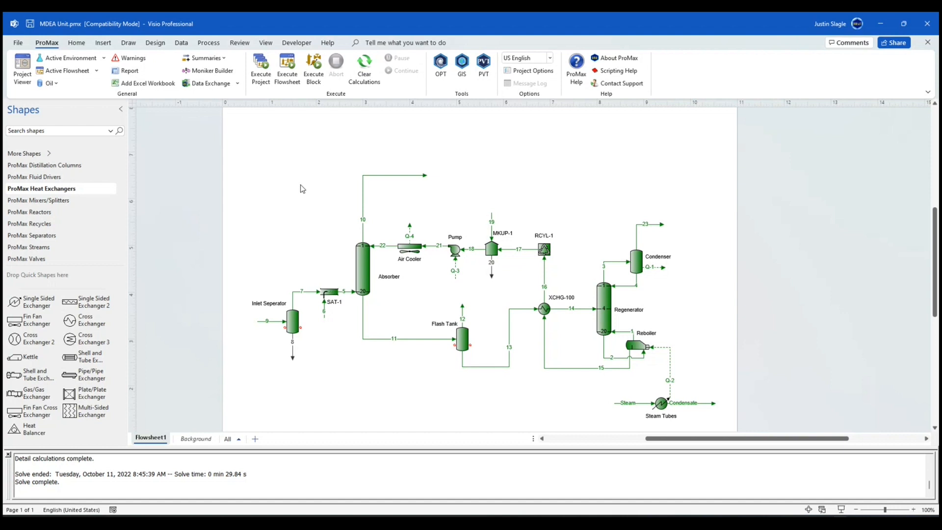
{"action": "mouse_move", "coordinate": [321, 191]}
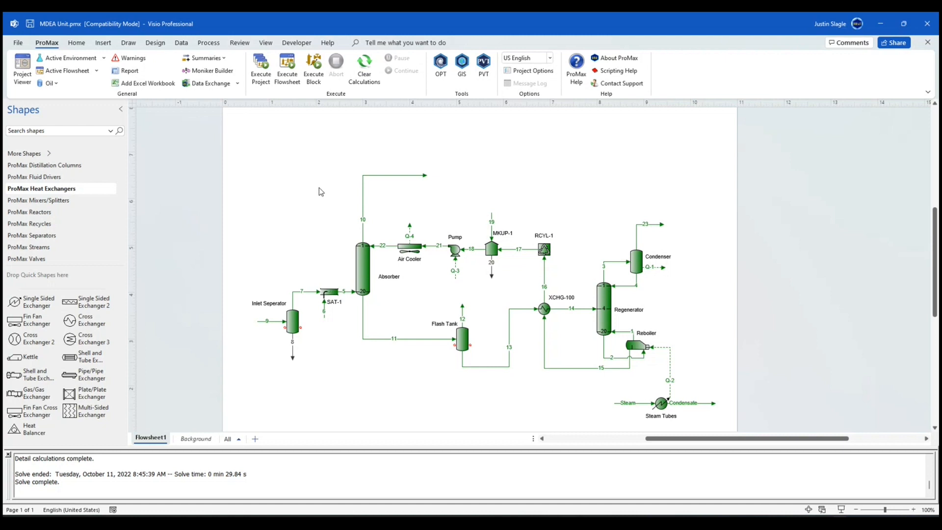
Step: Set Historical Execution Begin Date to 10/10/2022 12:00 PM in Data Exchange
{"action": "left_click", "coordinate": [205, 83]}
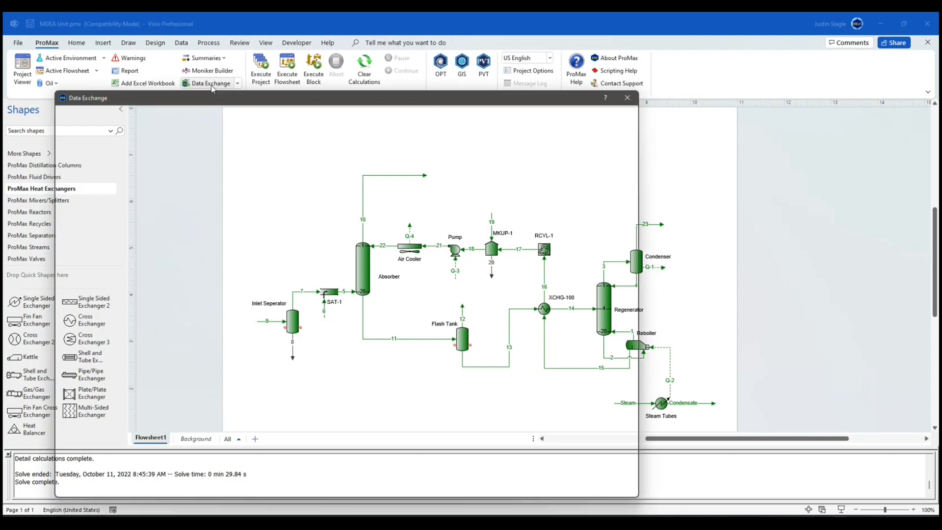
{"action": "left_click", "coordinate": [209, 83]}
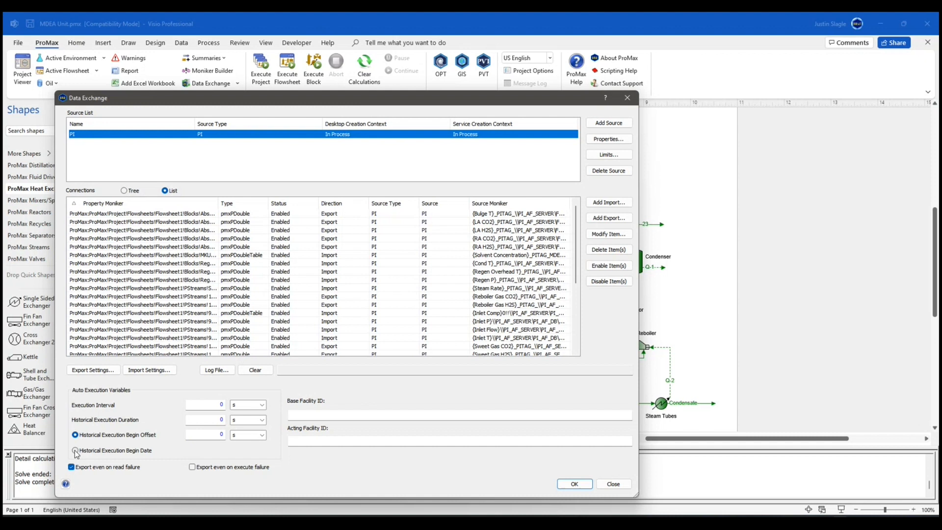
{"action": "left_click", "coordinate": [74, 450]}
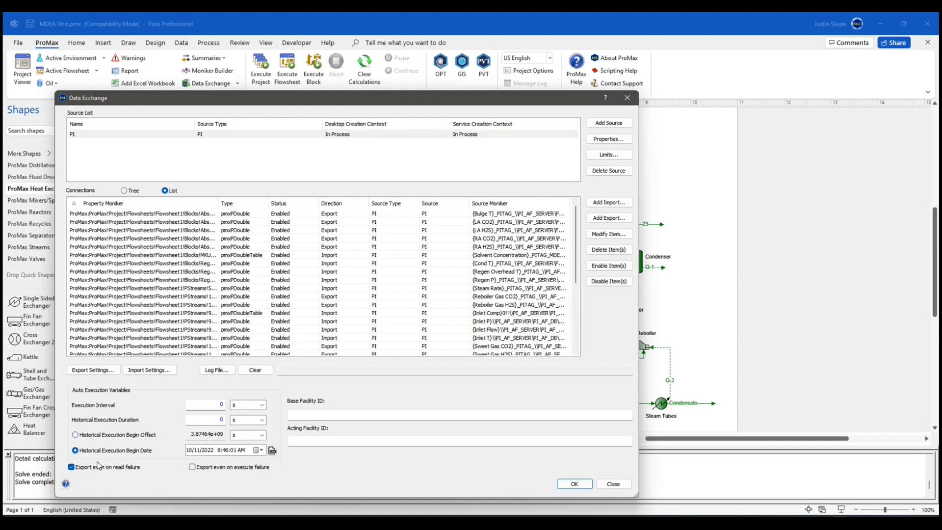
{"action": "left_click", "coordinate": [259, 450]}
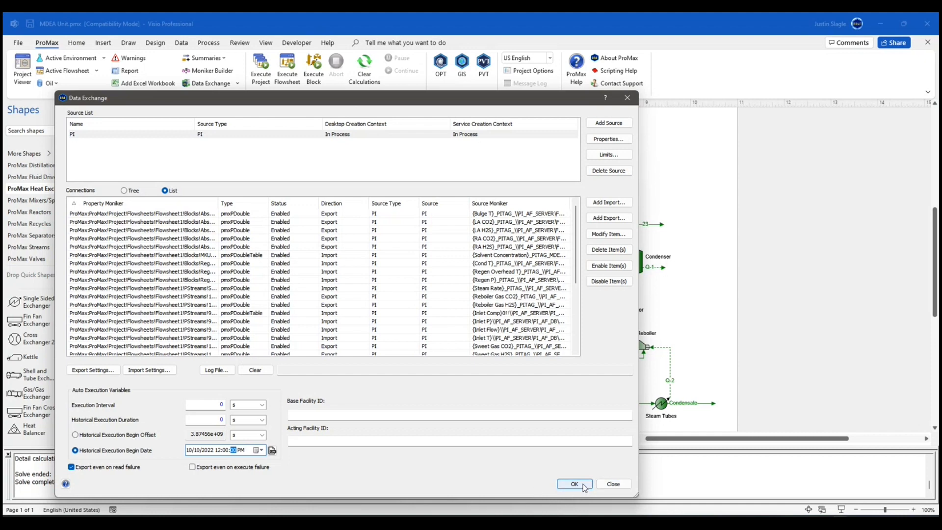
{"action": "left_click", "coordinate": [574, 484]}
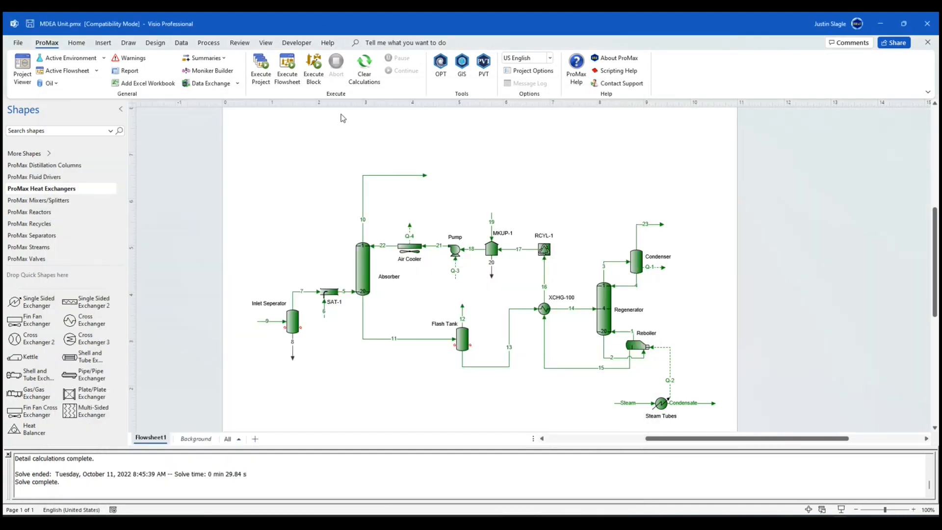